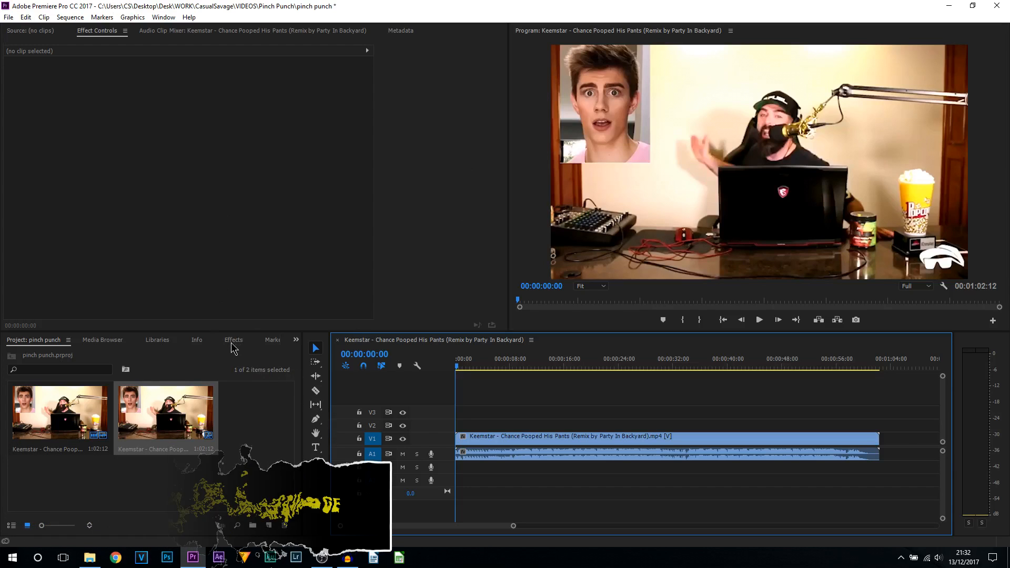
Drag Spherize from Video Effects > Distort onto the Keemstar clip on V1
left_click(233, 340)
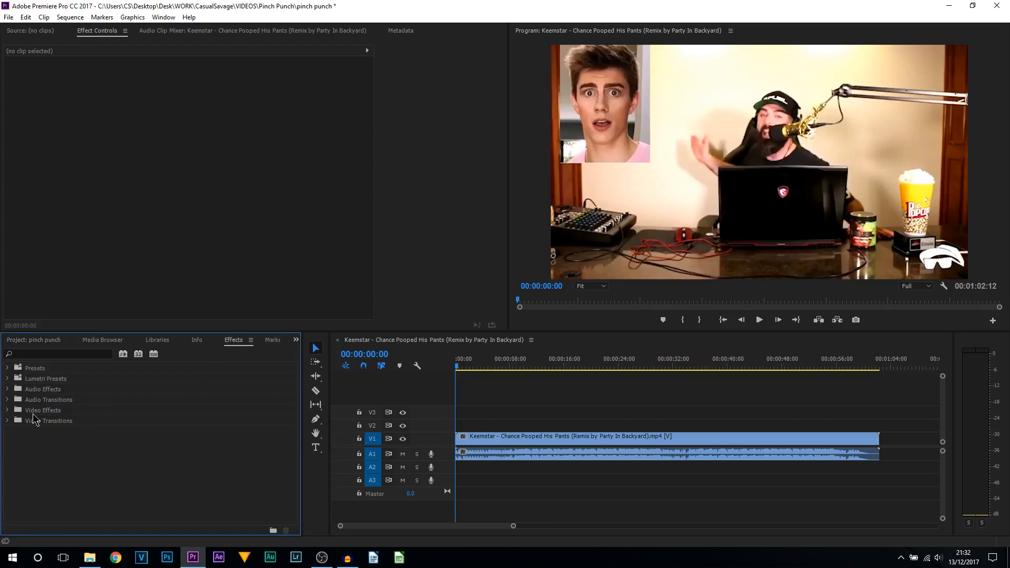
left_click(7, 411)
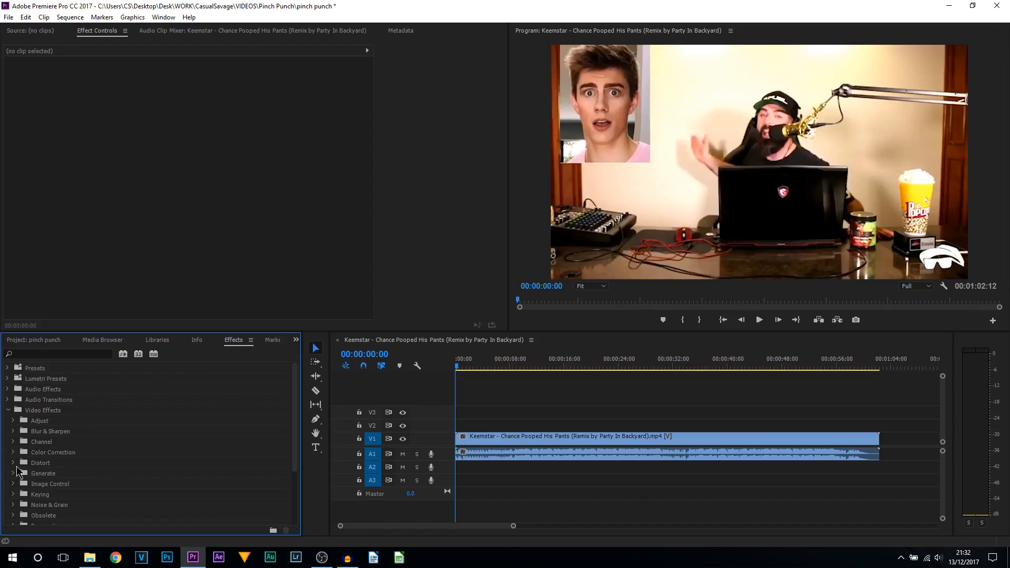
left_click(12, 463)
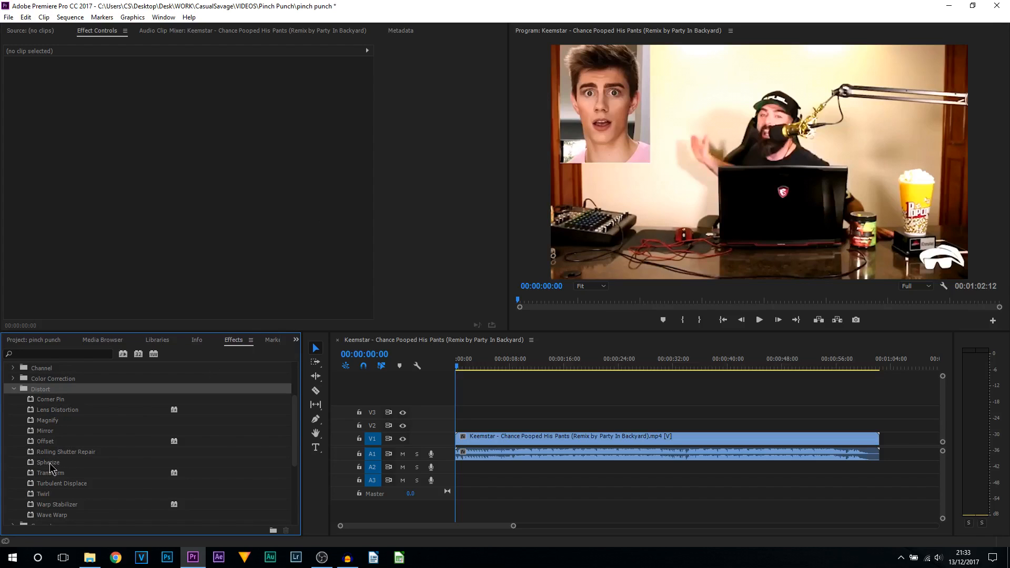
left_click_drag(48, 462, 490, 436)
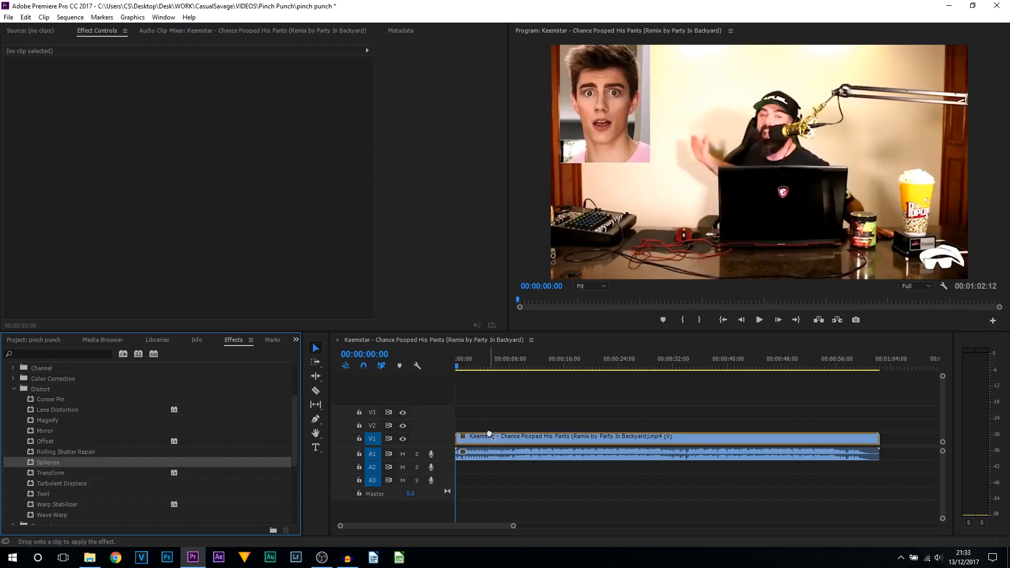
In Effect Controls, expand Spherize Radius and push it up to its maximum
left_click(489, 435)
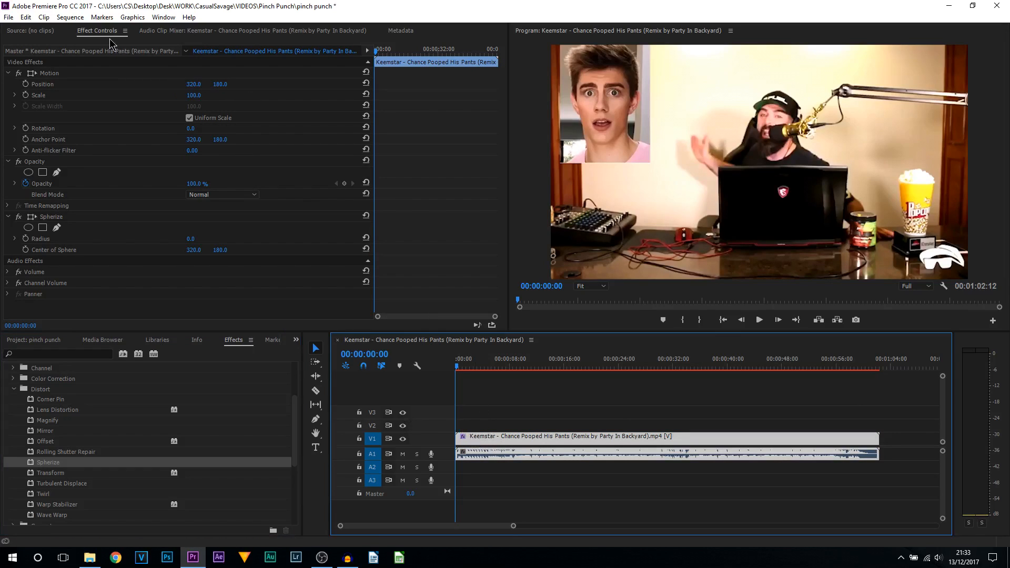
mouse_move(57, 223)
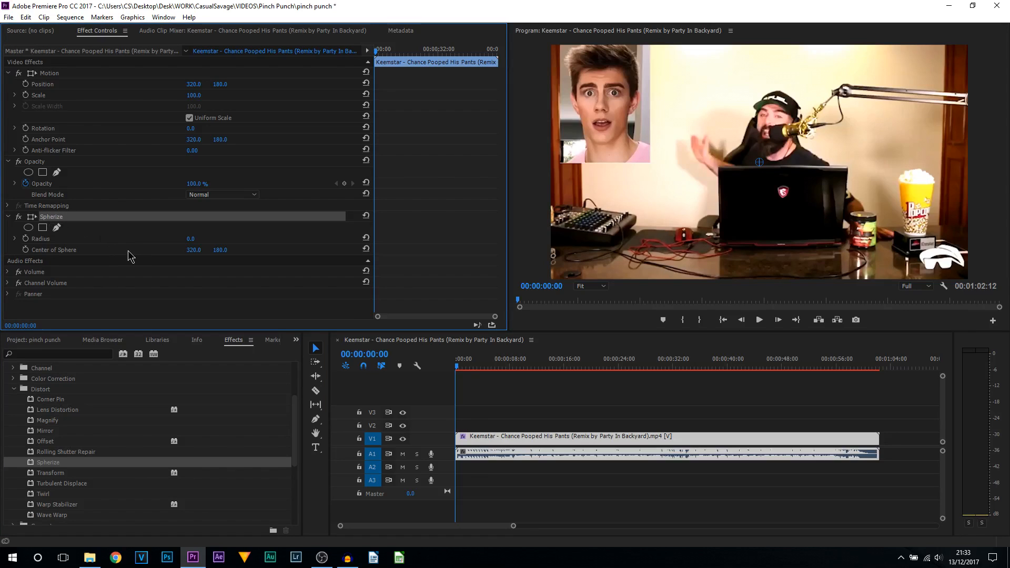
mouse_move(55, 260)
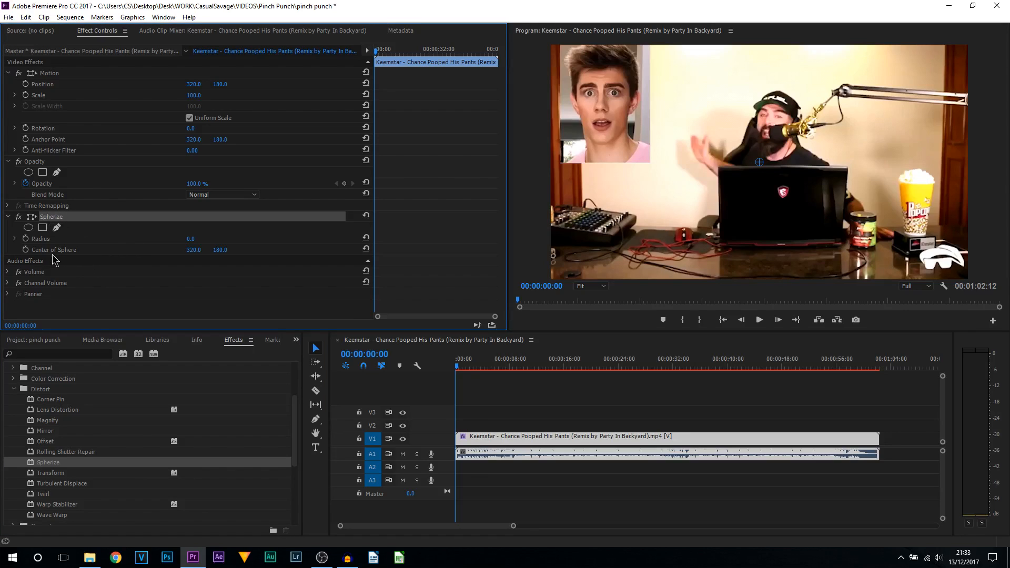
left_click(15, 237)
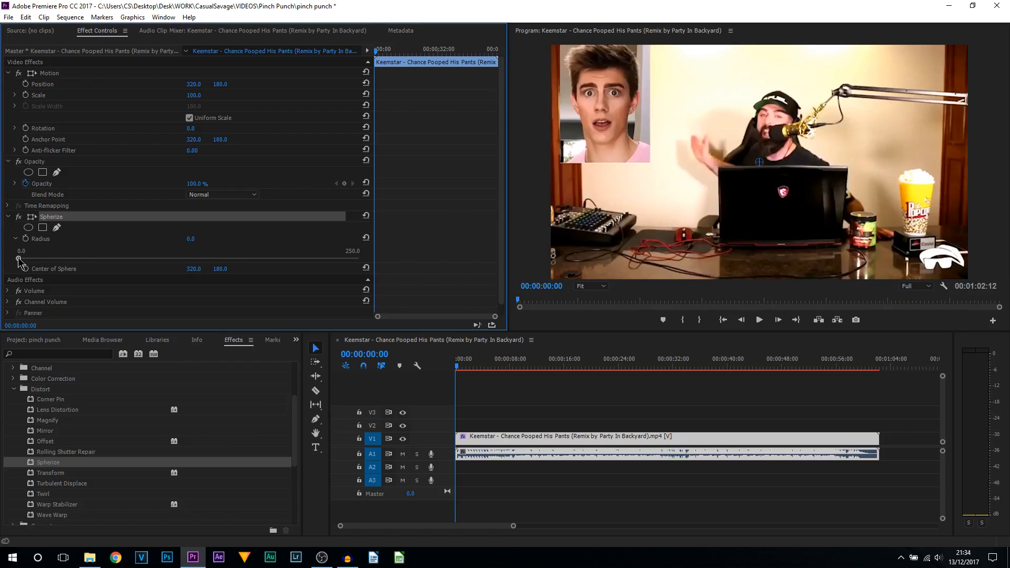
left_click_drag(19, 260, 180, 256)
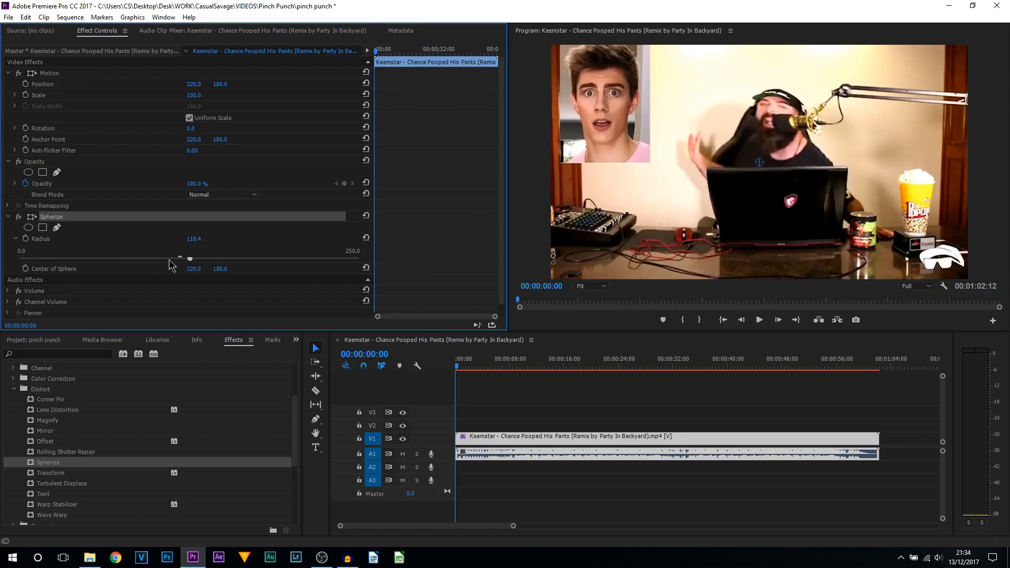
left_click_drag(180, 256, 179, 256)
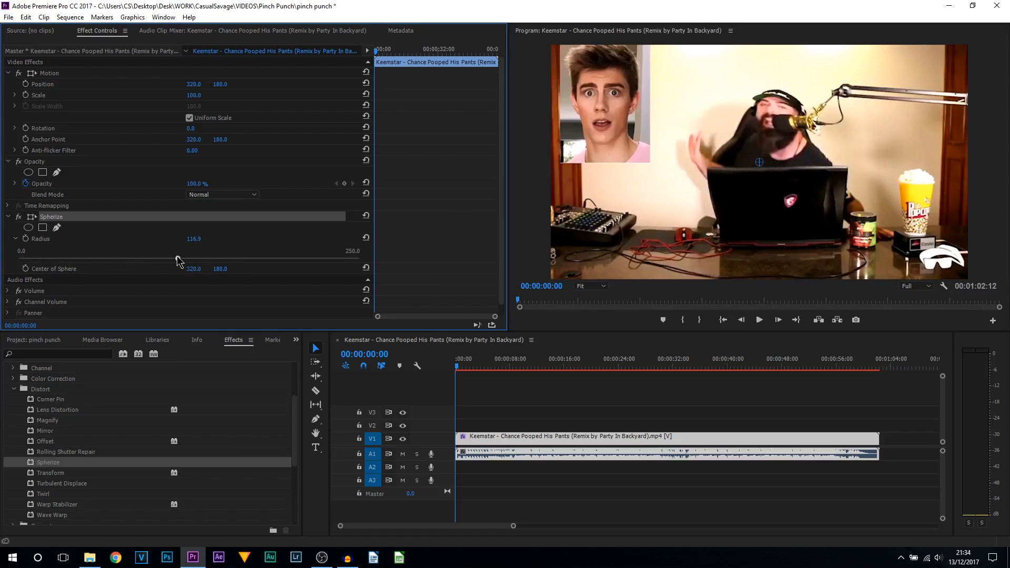
left_click_drag(180, 261, 376, 261)
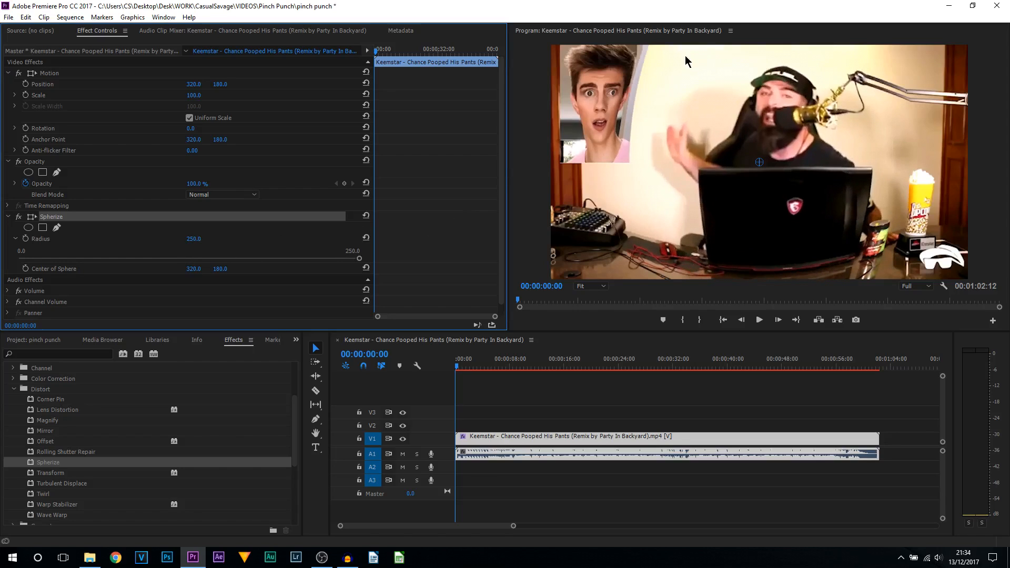
mouse_move(655, 107)
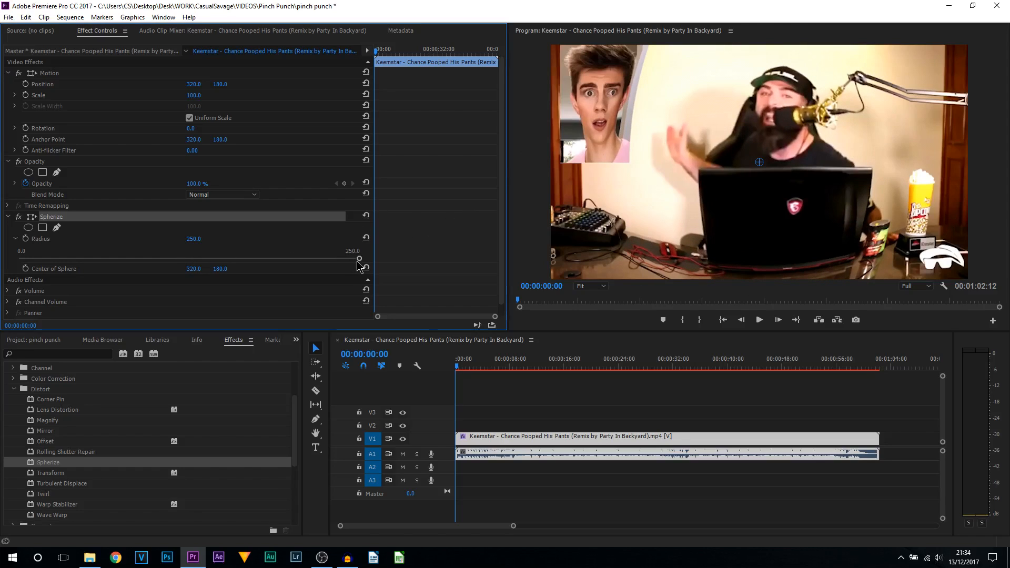
Back the Spherize radius off from the maximum and settle it near 149
left_click_drag(360, 259, 233, 259)
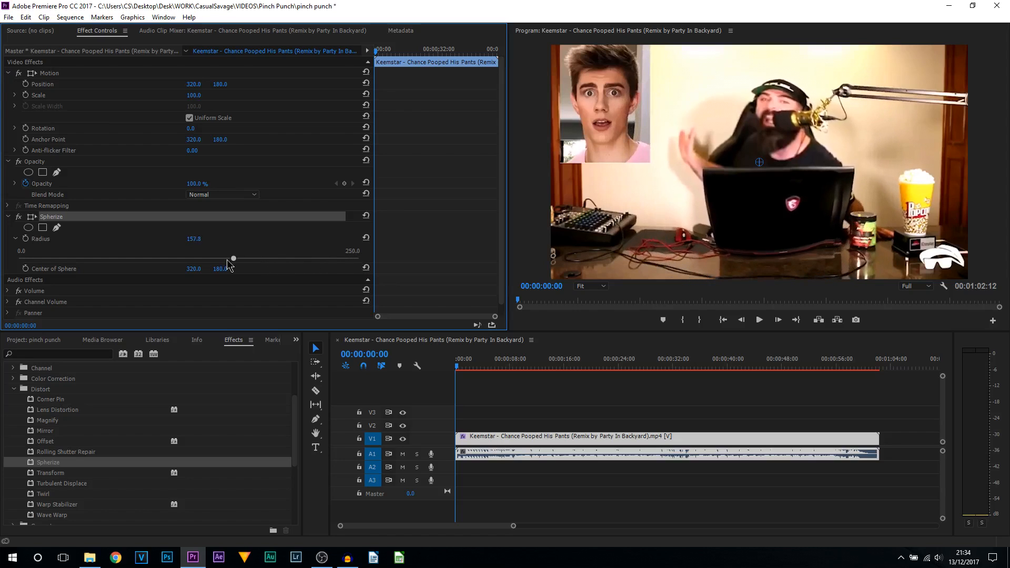
left_click_drag(234, 259, 240, 259)
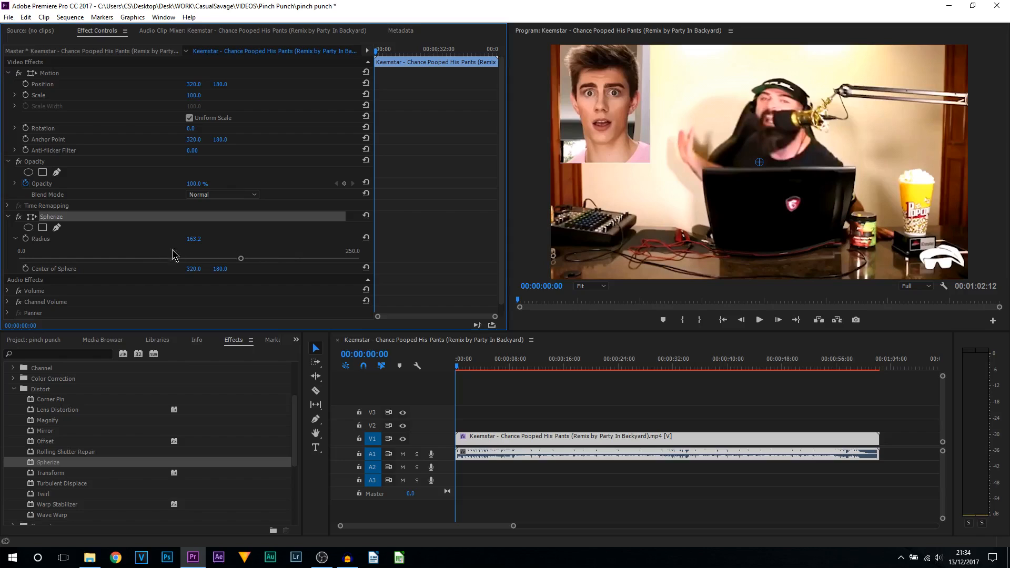
left_click_drag(239, 258, 220, 258)
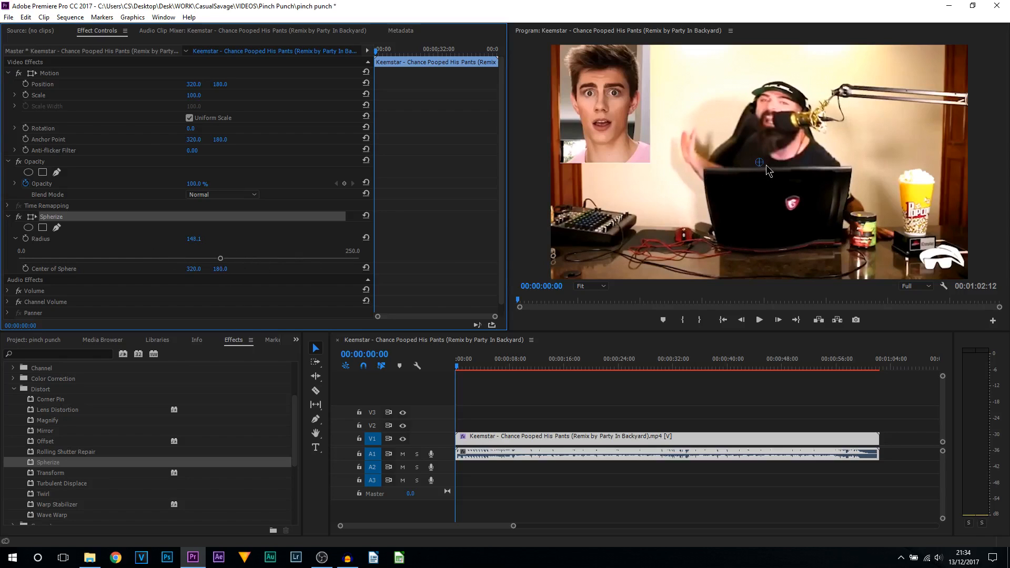
mouse_move(762, 169)
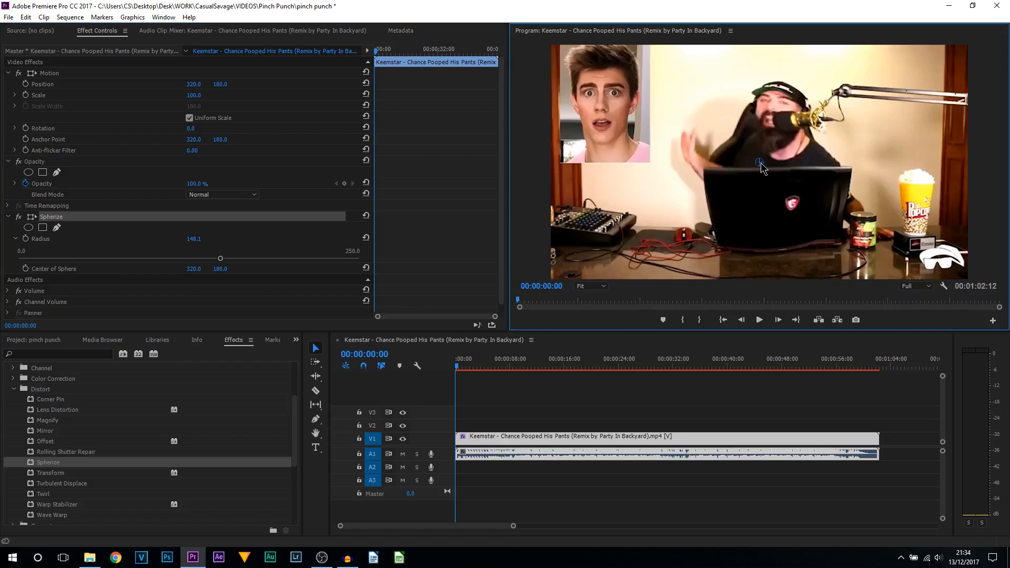
Move the Spherize centre onto Keemstar's face and play the clip to preview the bulge
left_click_drag(760, 162, 702, 125)
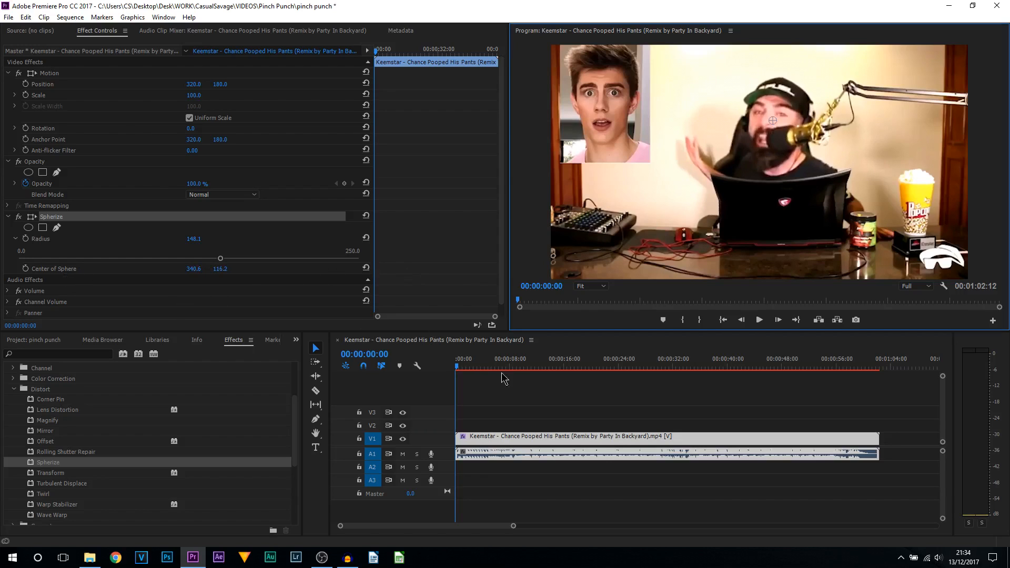
mouse_move(760, 320)
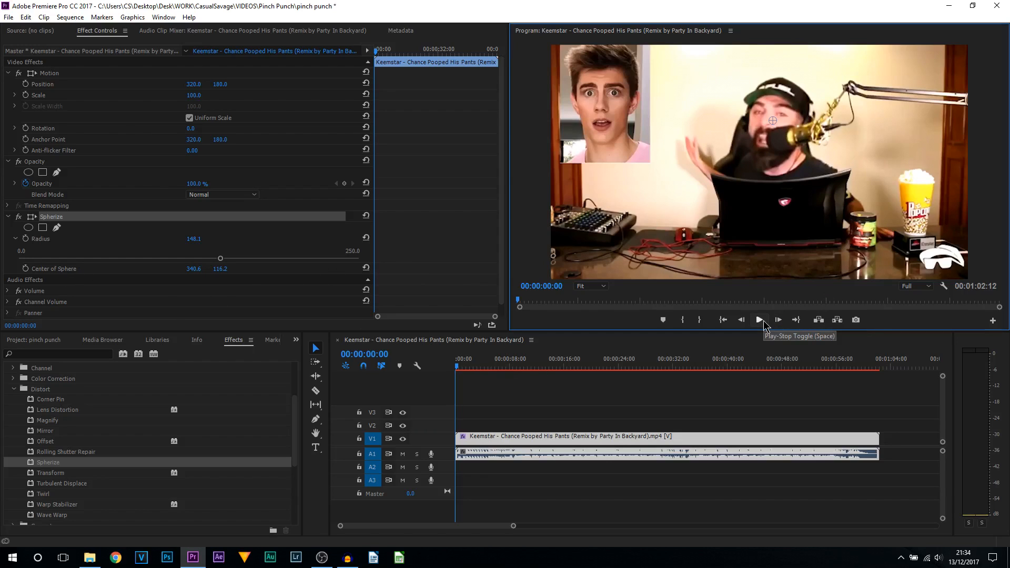
left_click(760, 320)
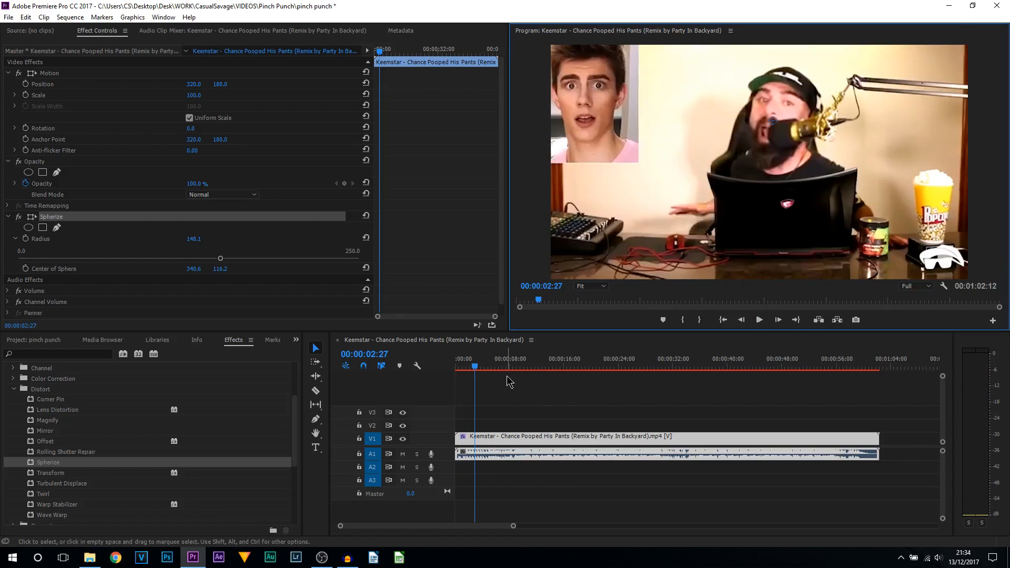
mouse_move(485, 357)
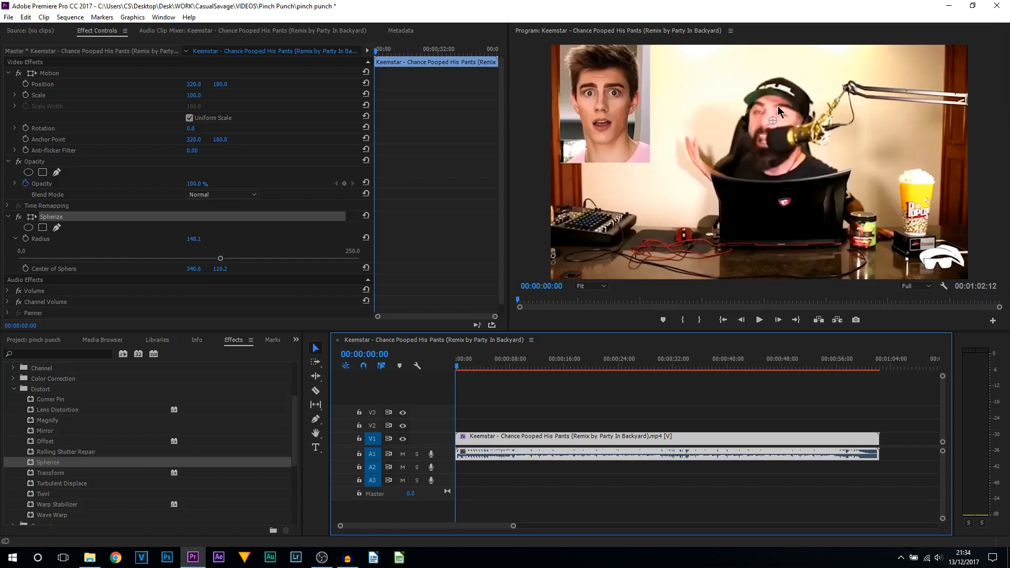
mouse_move(779, 124)
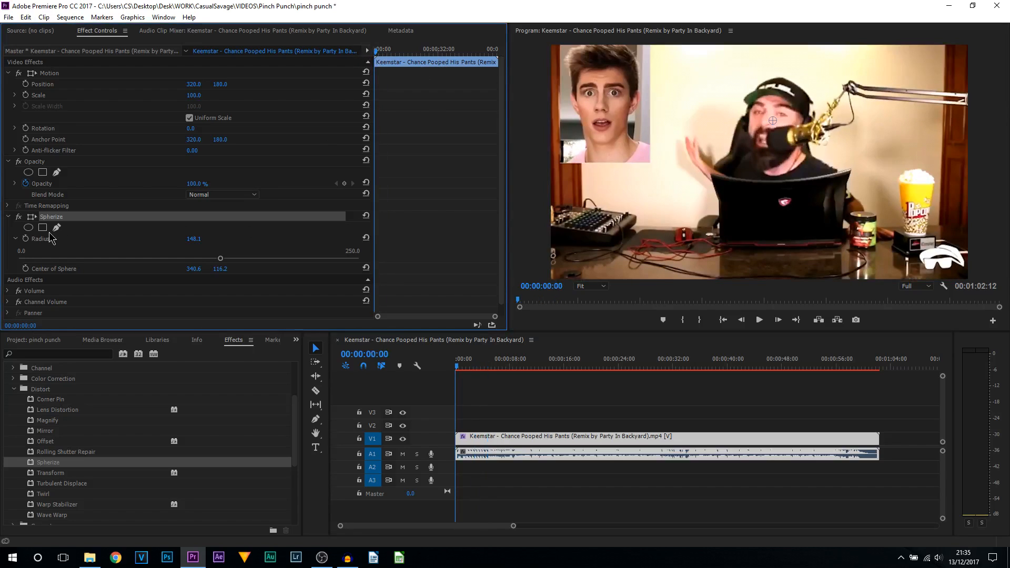
mouse_move(25, 239)
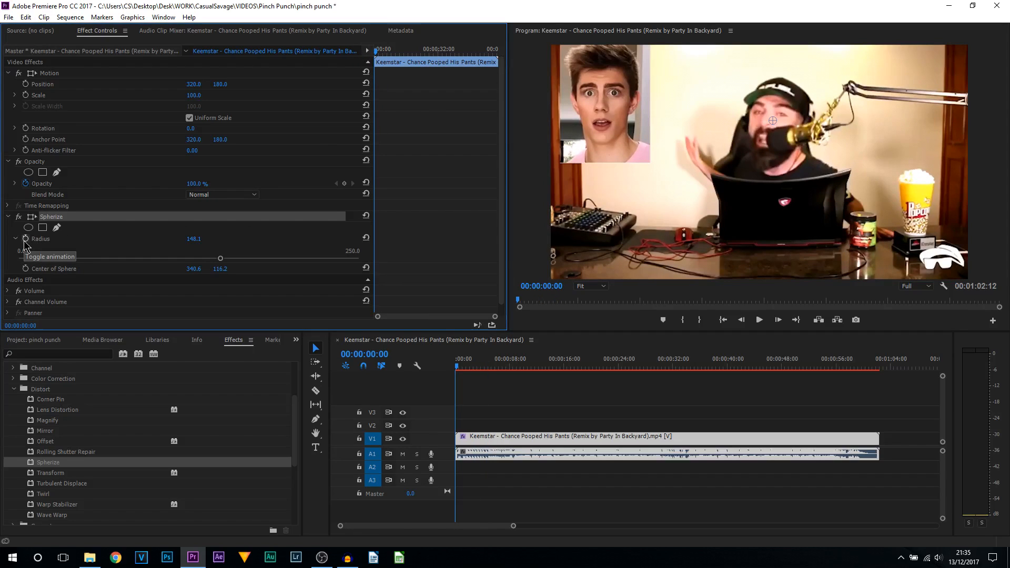
Keyframe Radius from 148.1 to 0 five frames later, then copy and paste the keyframe pair along the clip
left_click(25, 239)
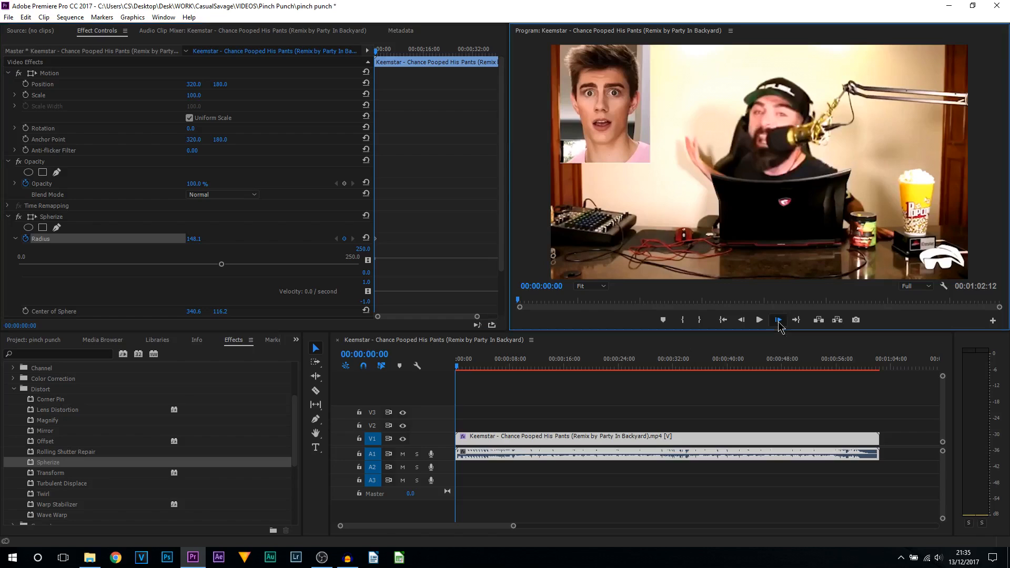
left_click(778, 319)
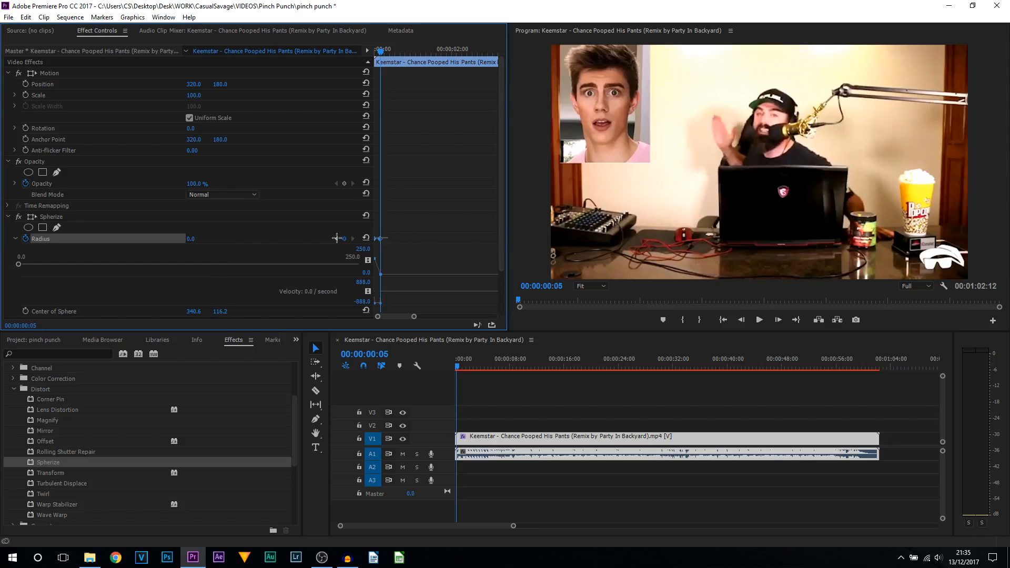
right_click(379, 238)
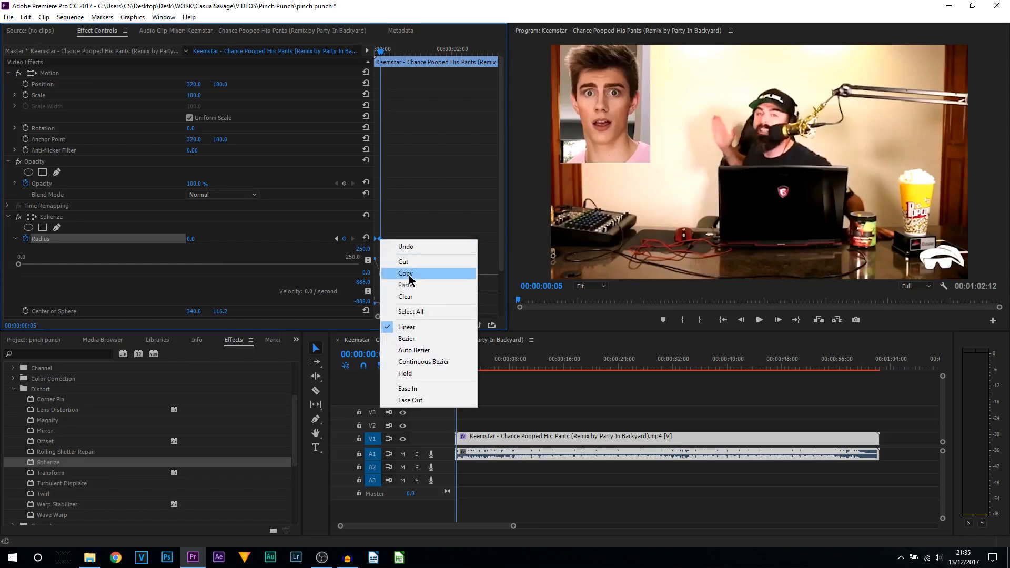
left_click(406, 274)
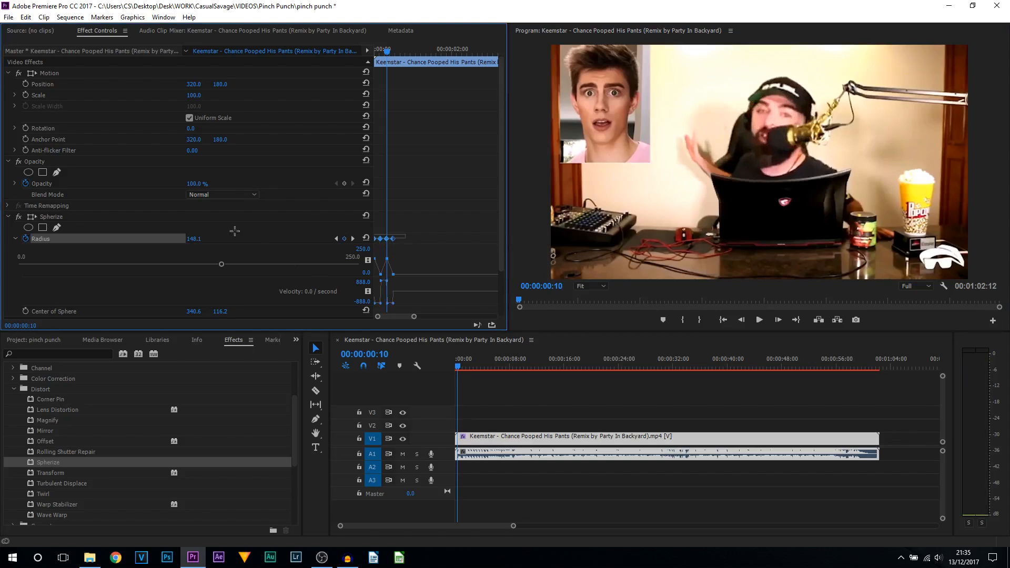
right_click(386, 238)
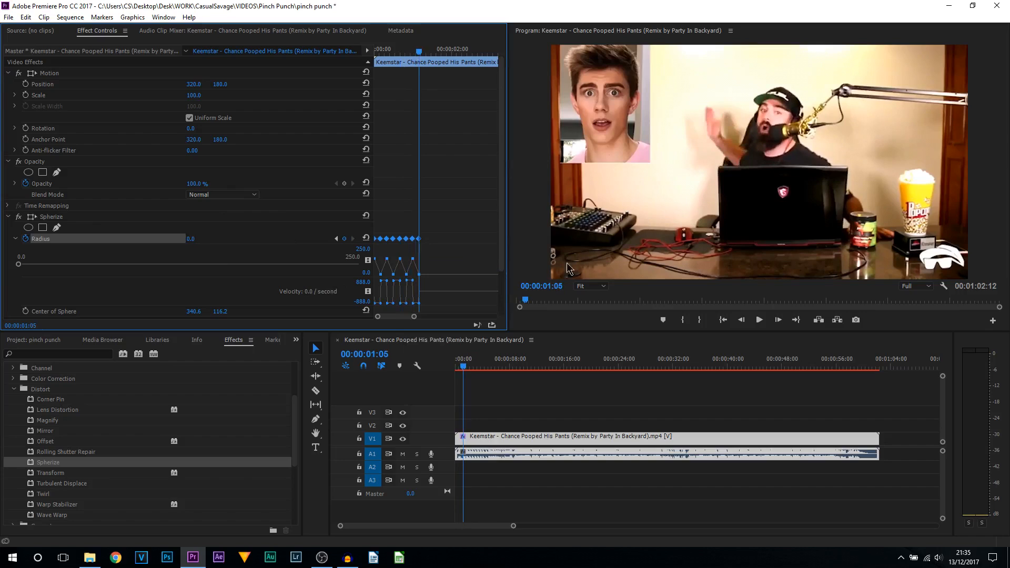
mouse_move(391, 359)
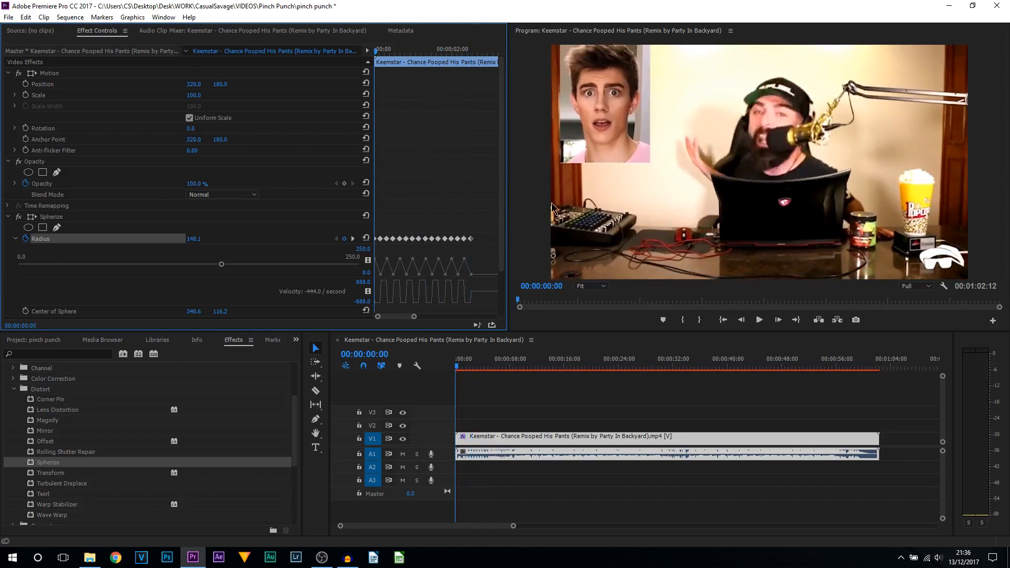
left_click(759, 320)
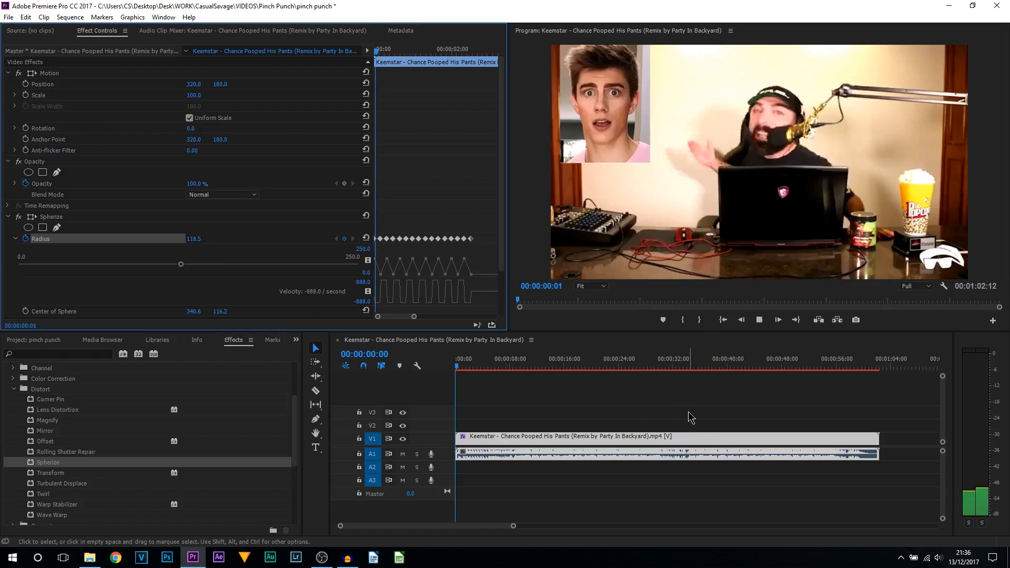
left_click(778, 320)
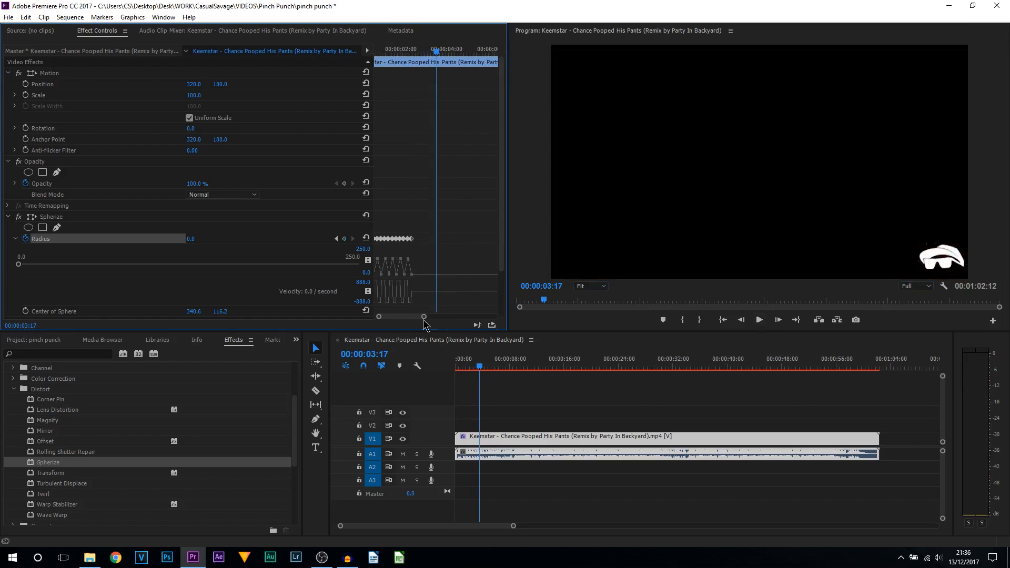
left_click(473, 366)
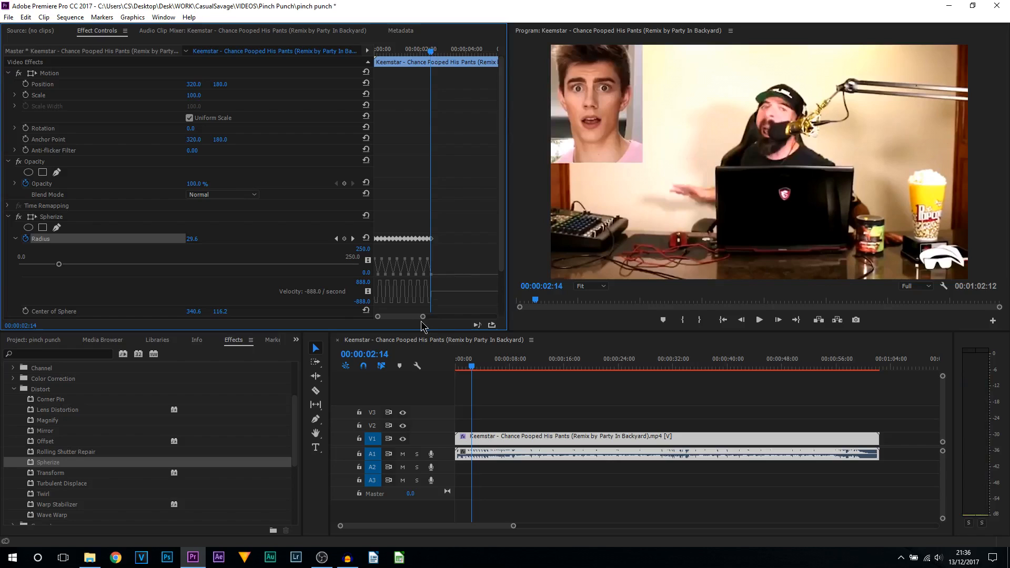
mouse_move(415, 322)
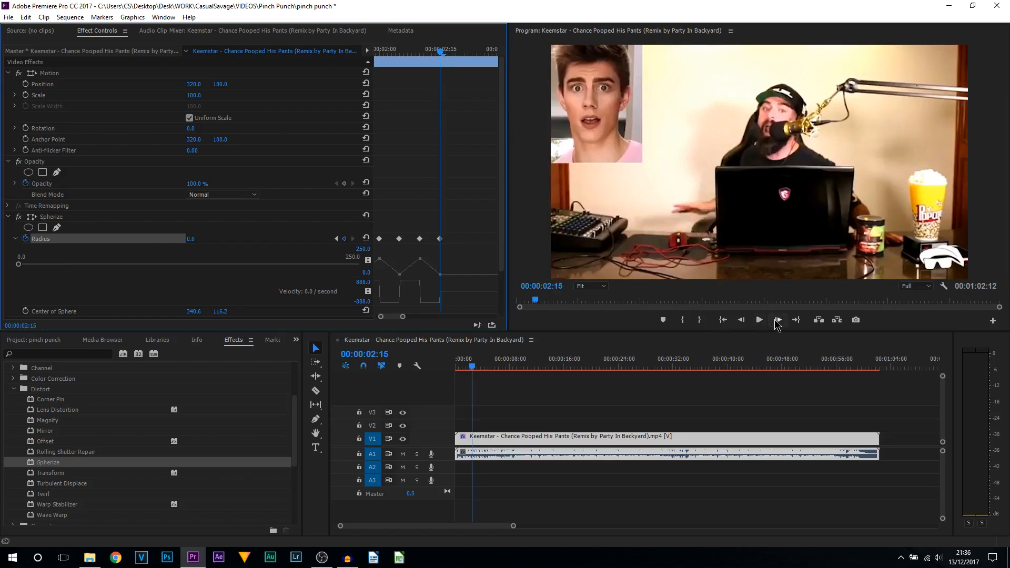
A few frames after the last pulse, add a Radius keyframe at 160.1 and preview the result
left_click(777, 320)
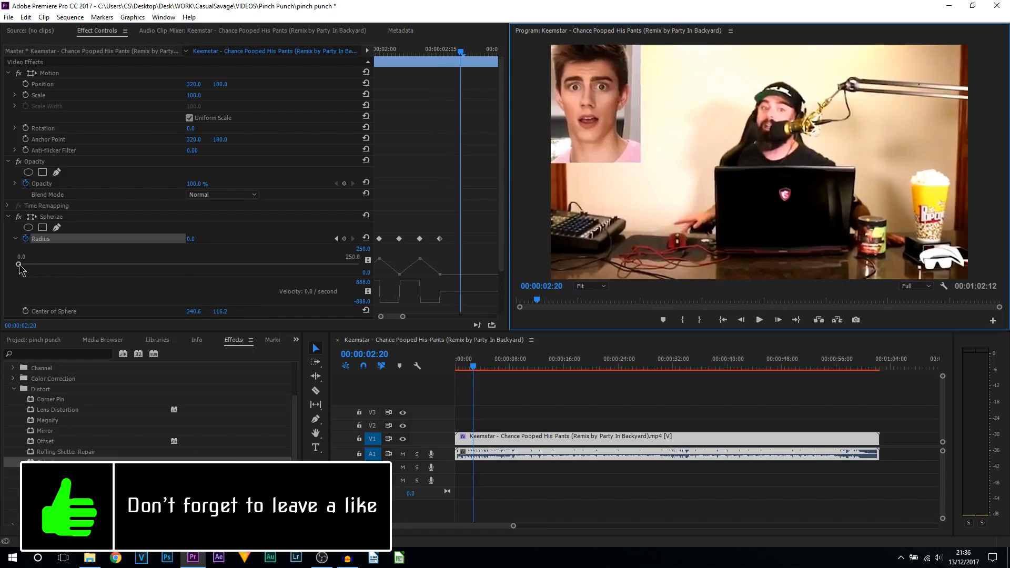
left_click_drag(18, 264, 228, 264)
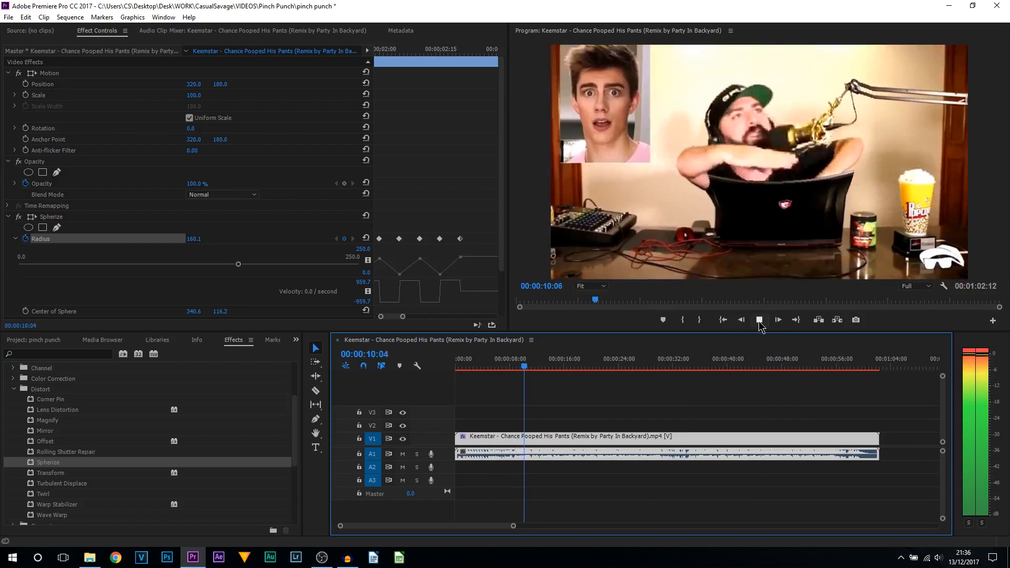
left_click(759, 320)
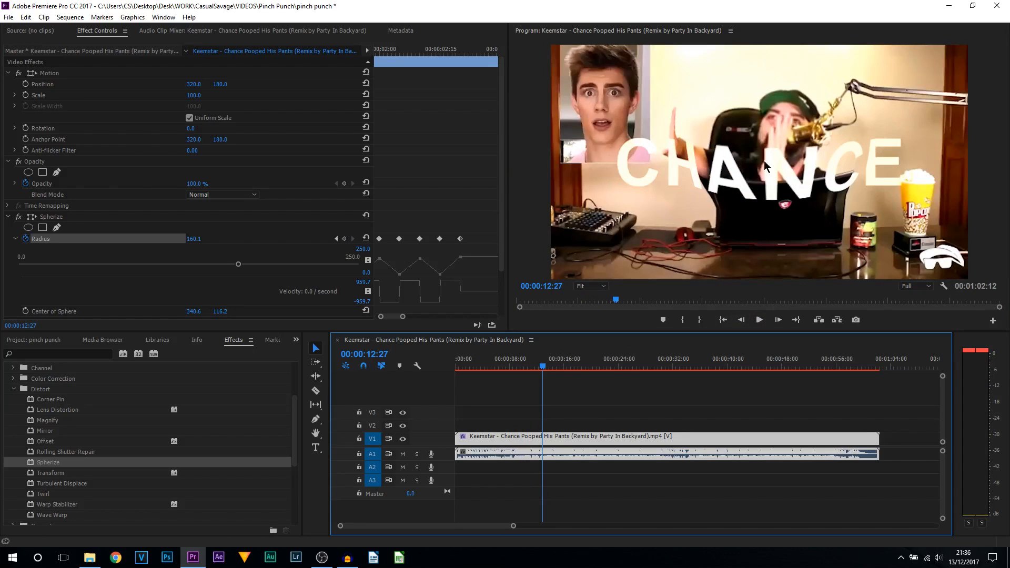
mouse_move(435, 505)
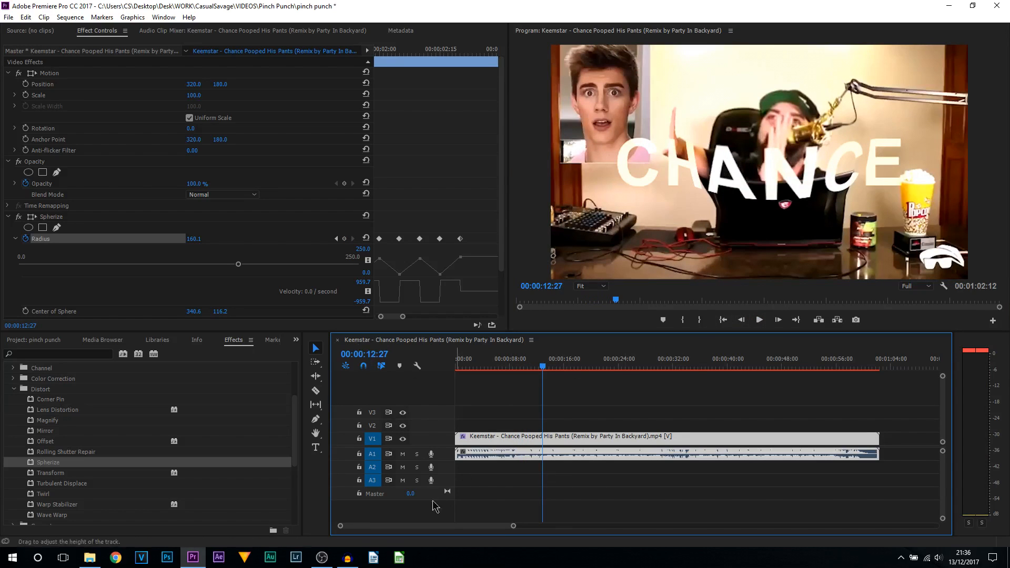
mouse_move(478, 478)
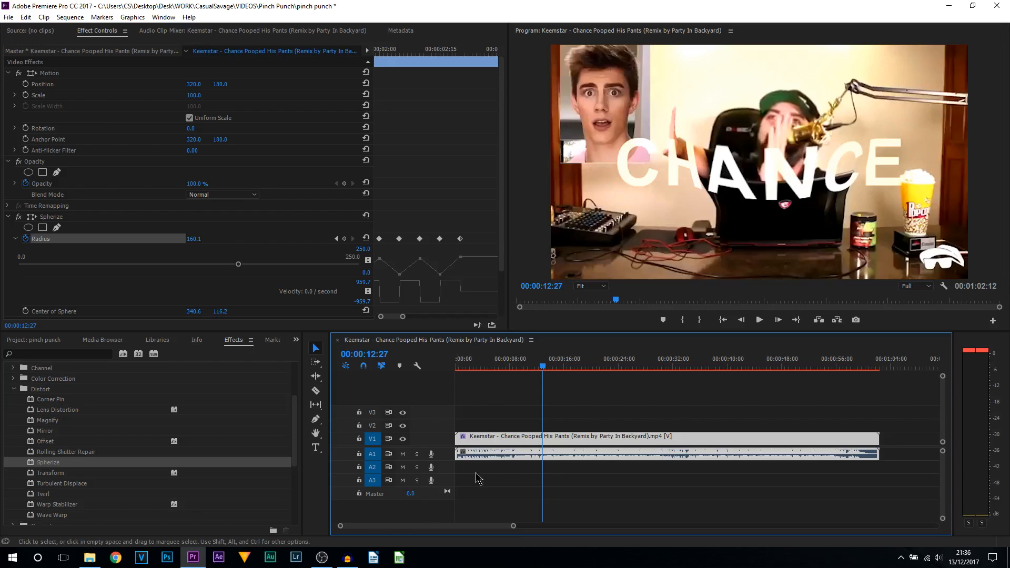
mouse_move(513, 469)
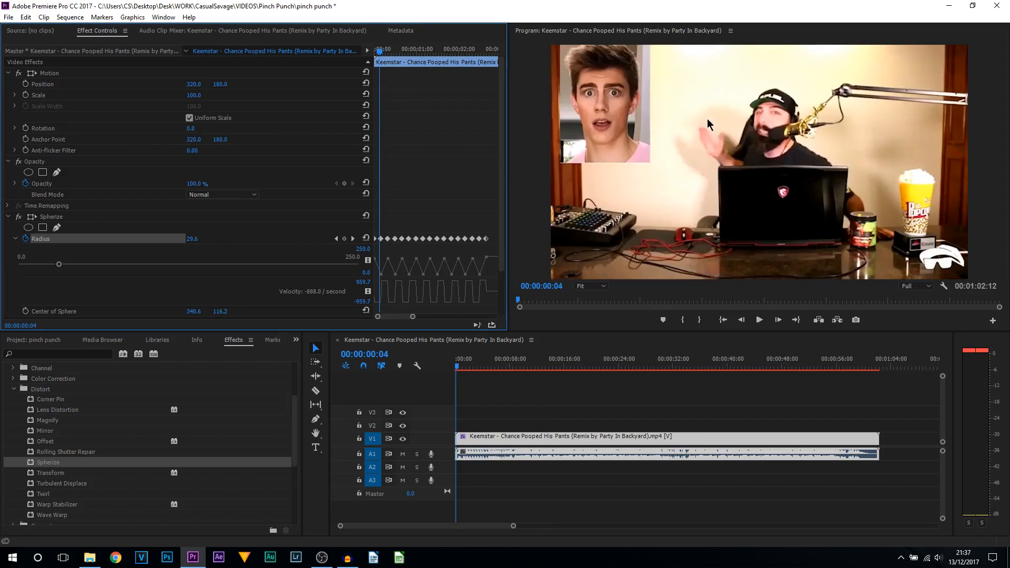
left_click(760, 320)
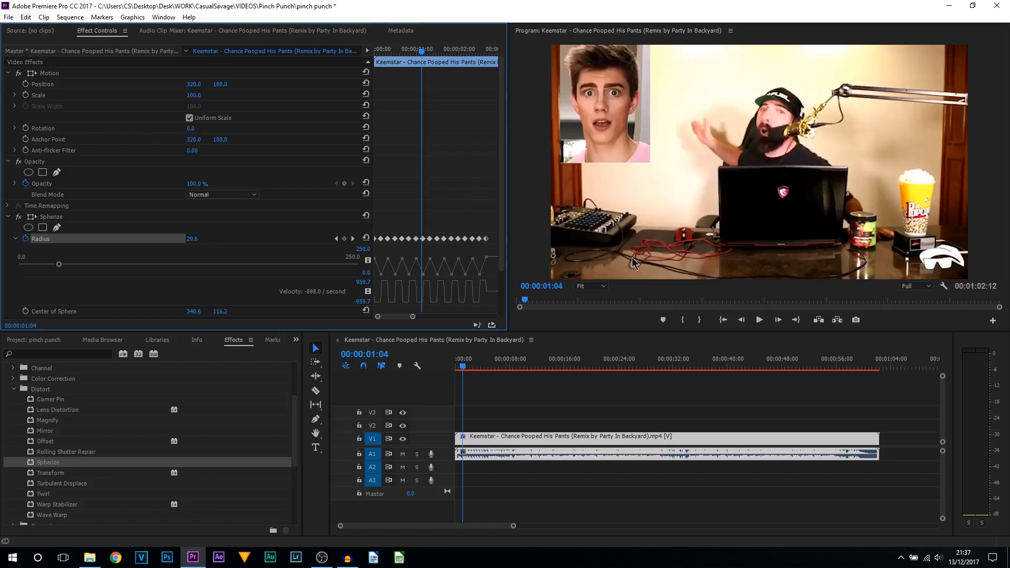
scroll("down", 3)
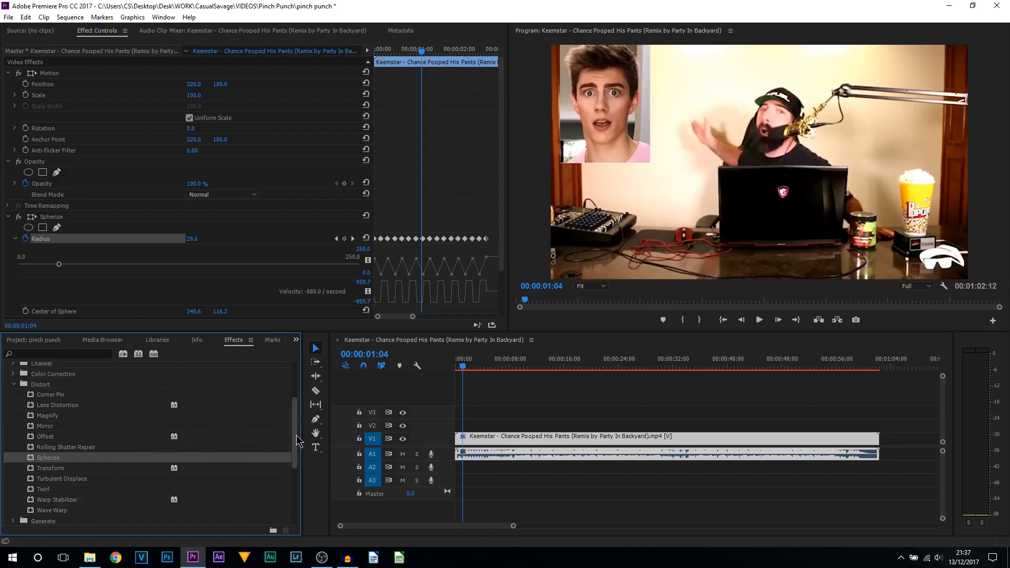
scroll("down", 3)
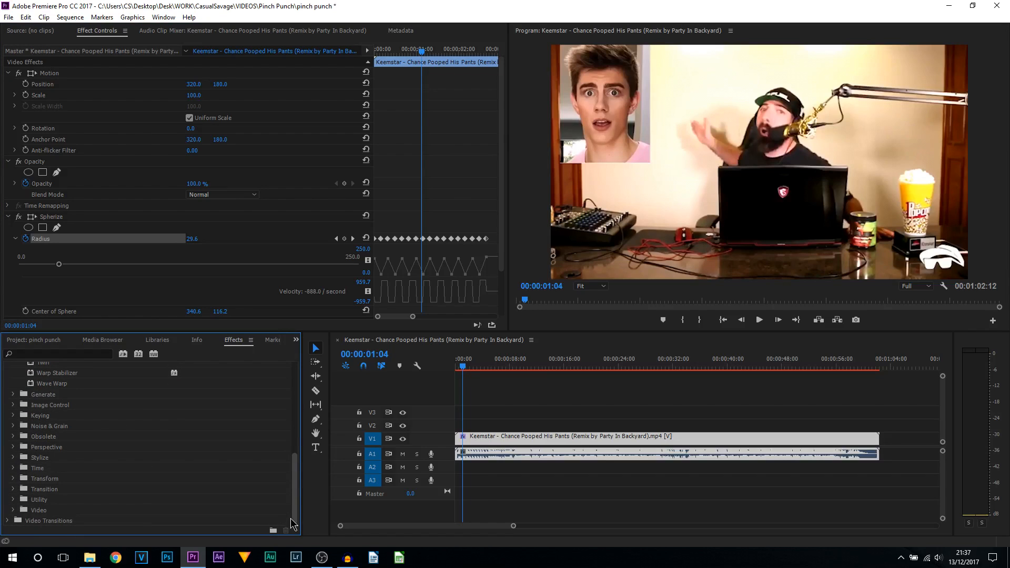